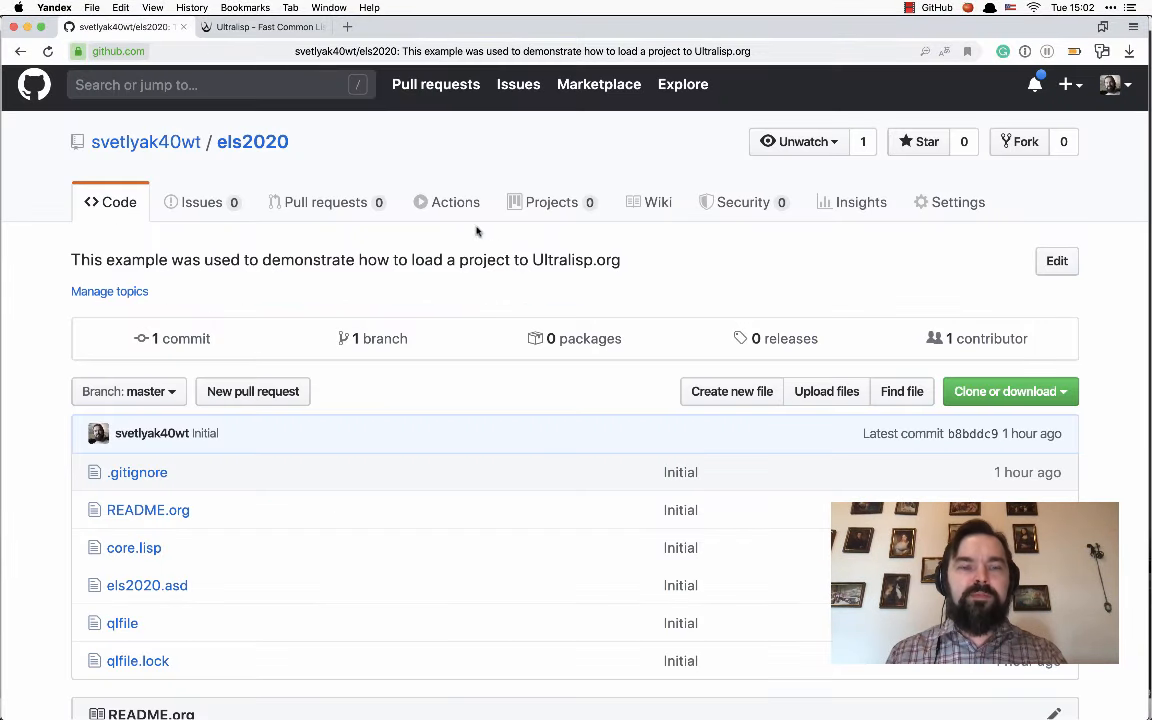
Review the els2020 repository files on GitHub, then switch to the Ultralisp.org tab.
scroll(down, 3)
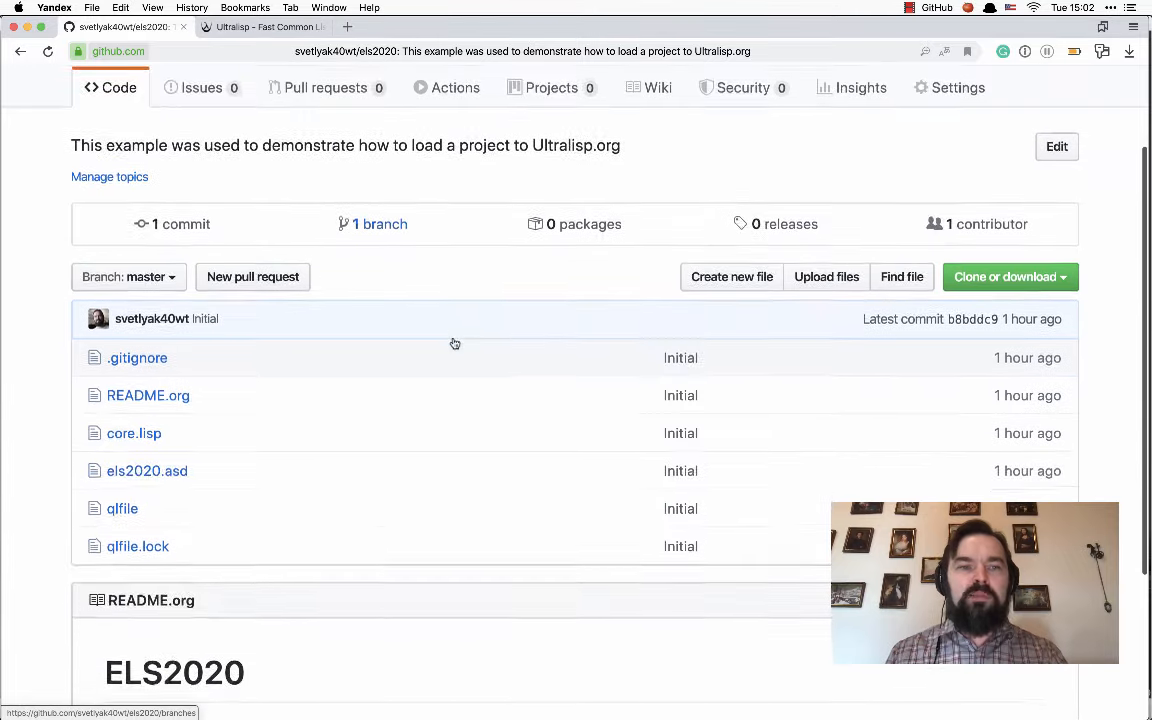
scroll(down, 3)
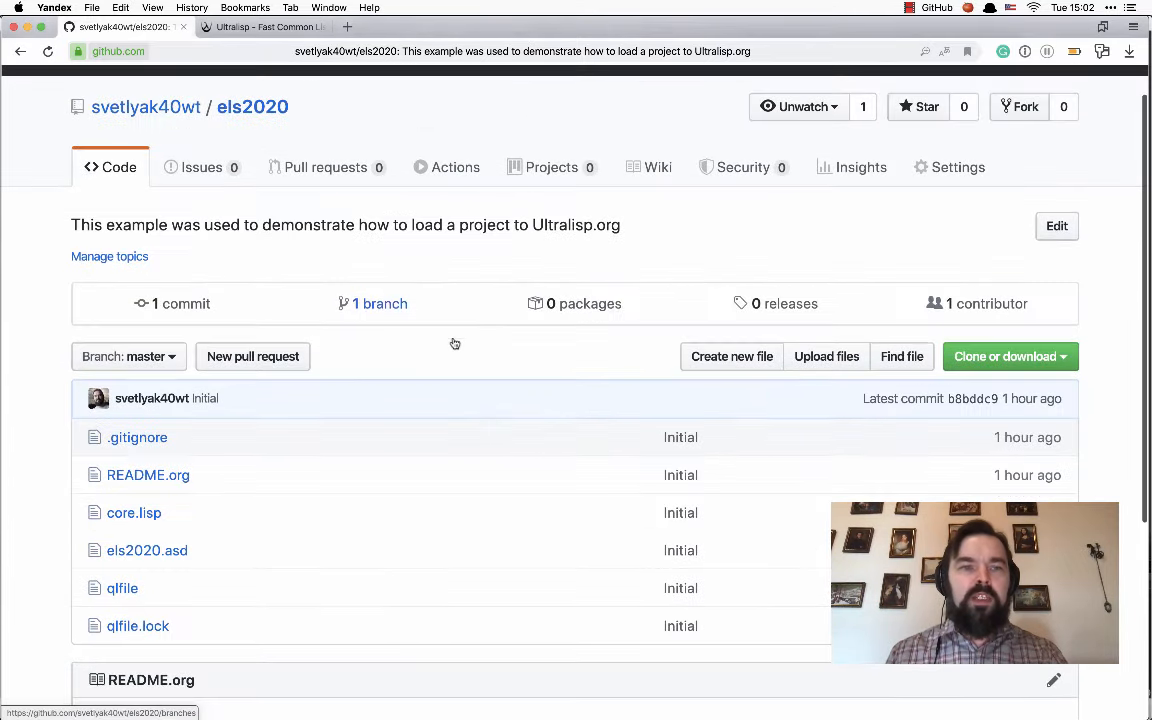
click(265, 28)
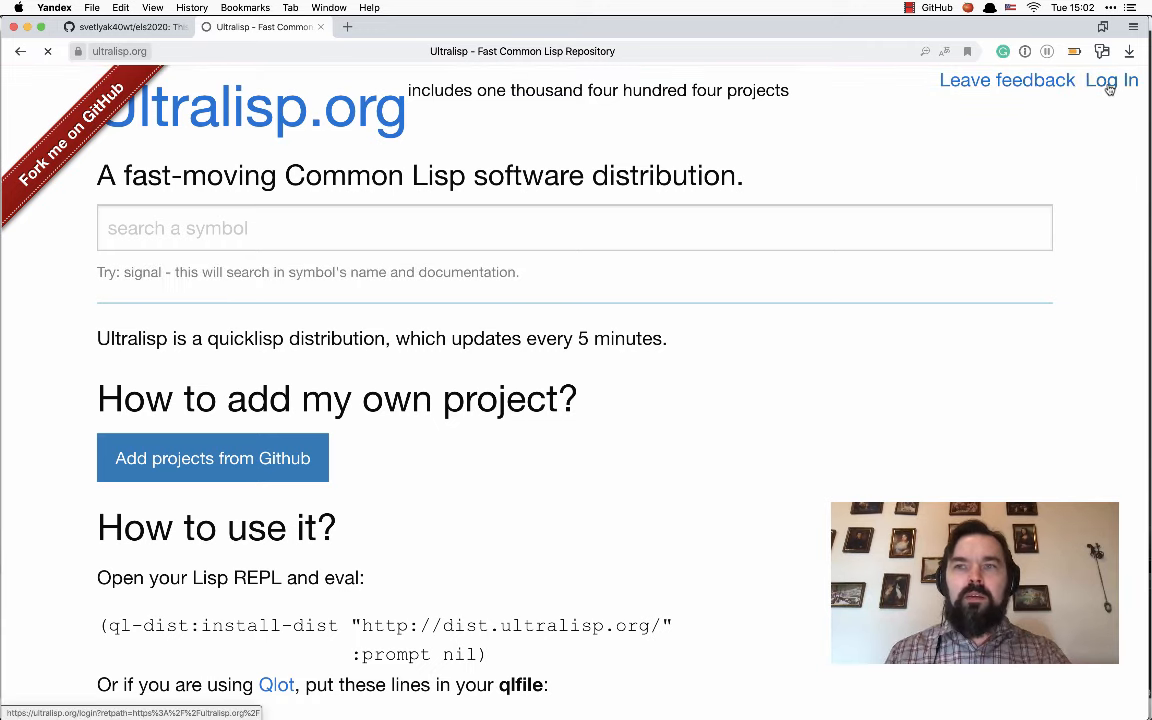
Log in to Ultralisp with GitHub and approve the extra repository permissions.
click(1111, 81)
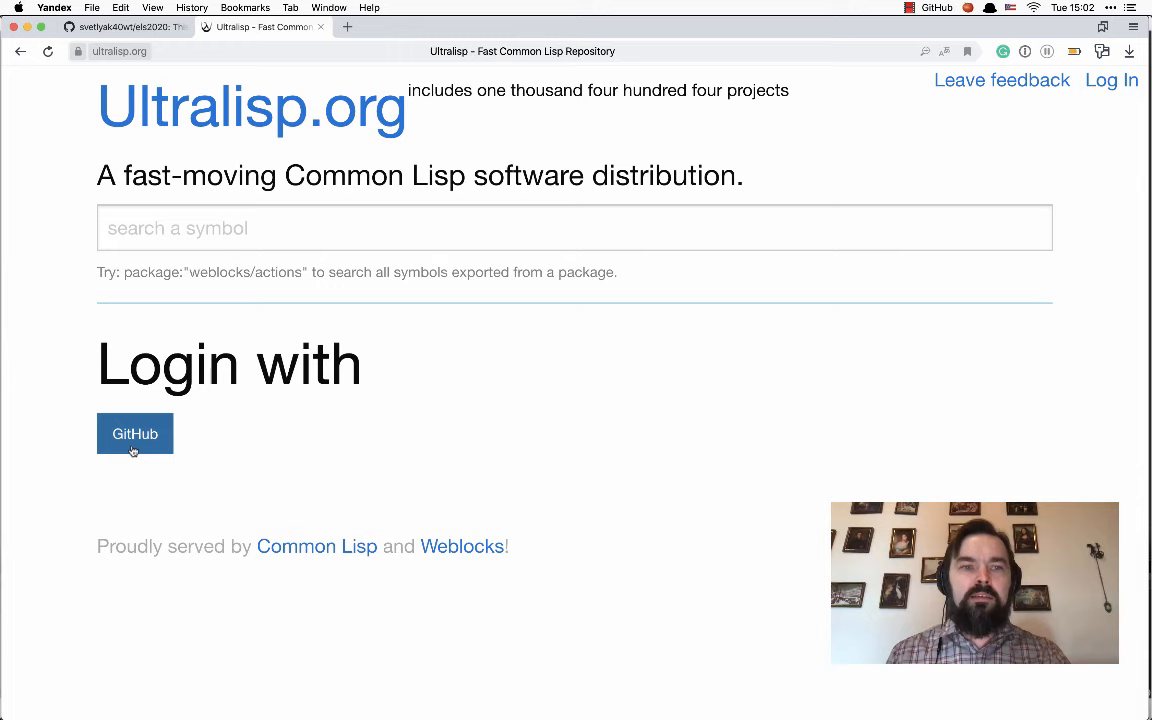
click(134, 434)
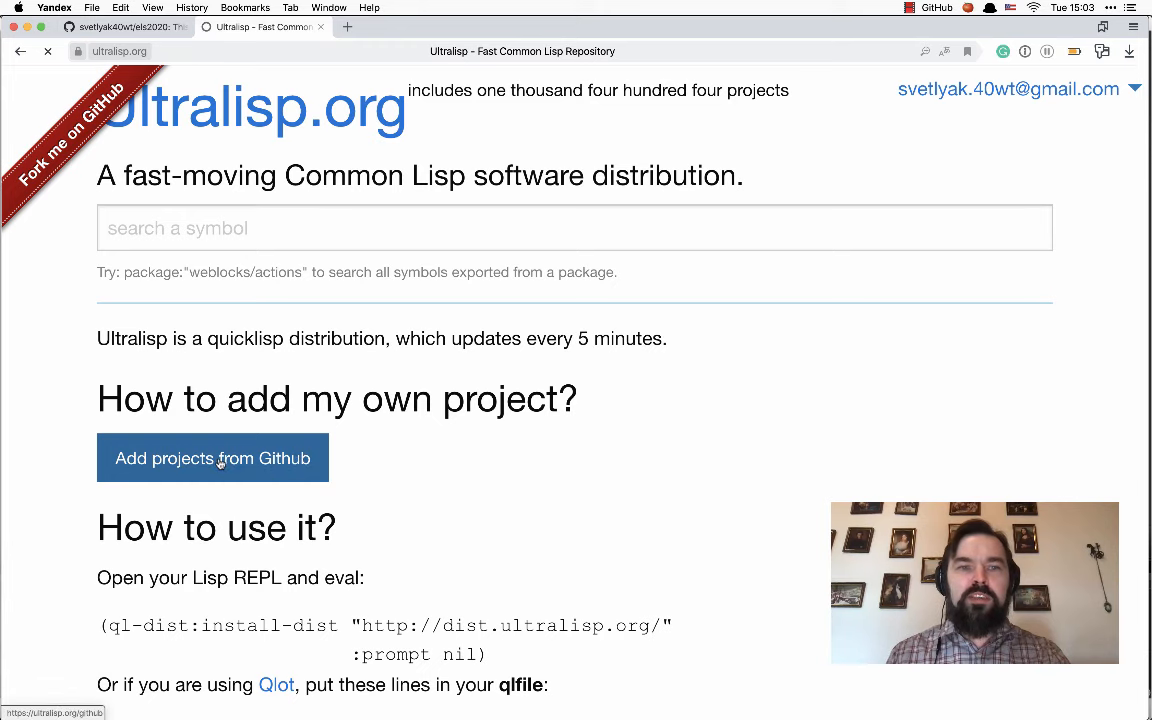
click(213, 457)
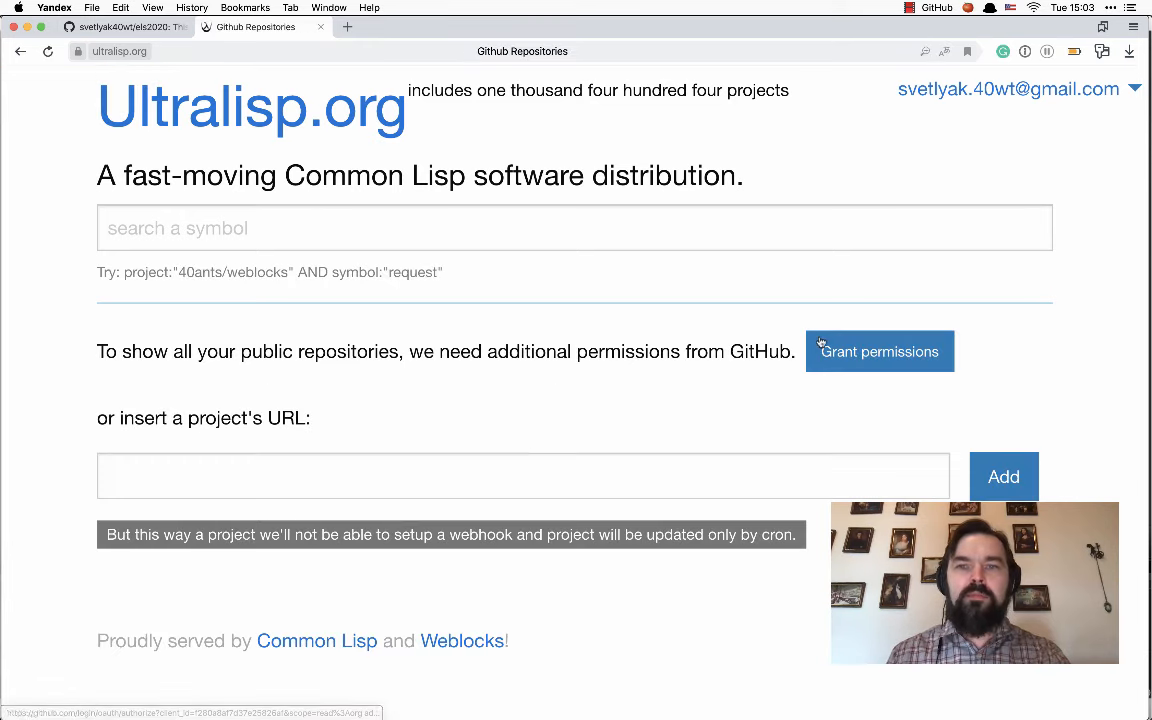
click(879, 351)
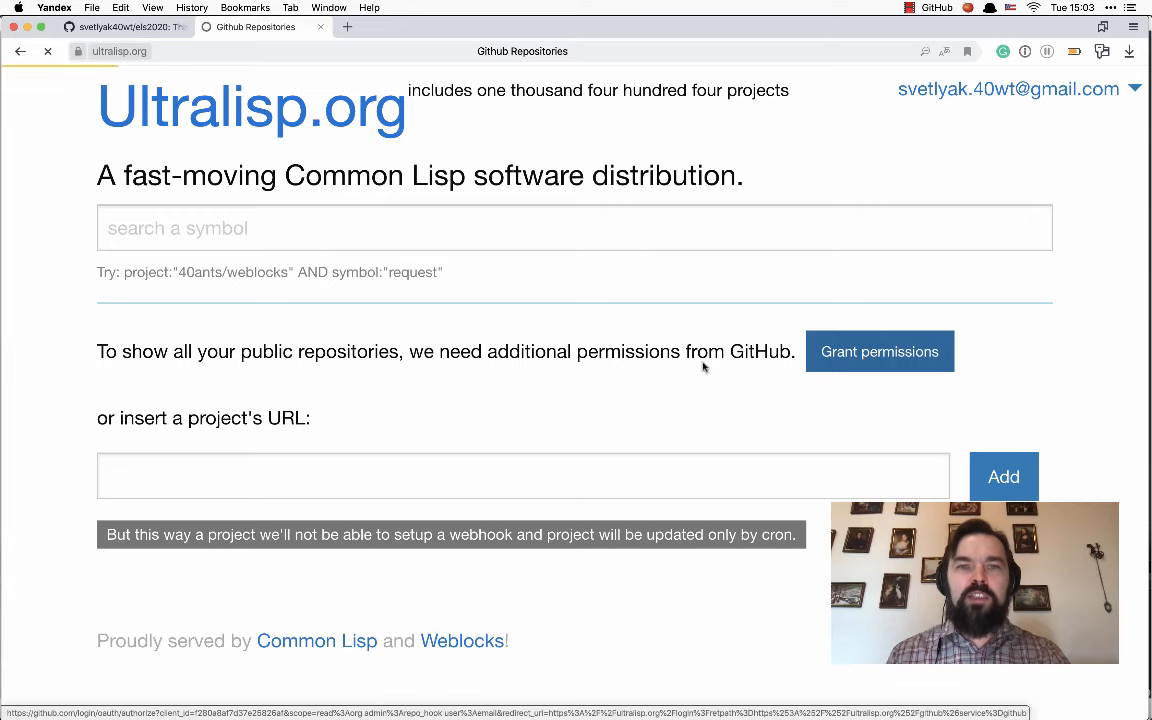
click(880, 351)
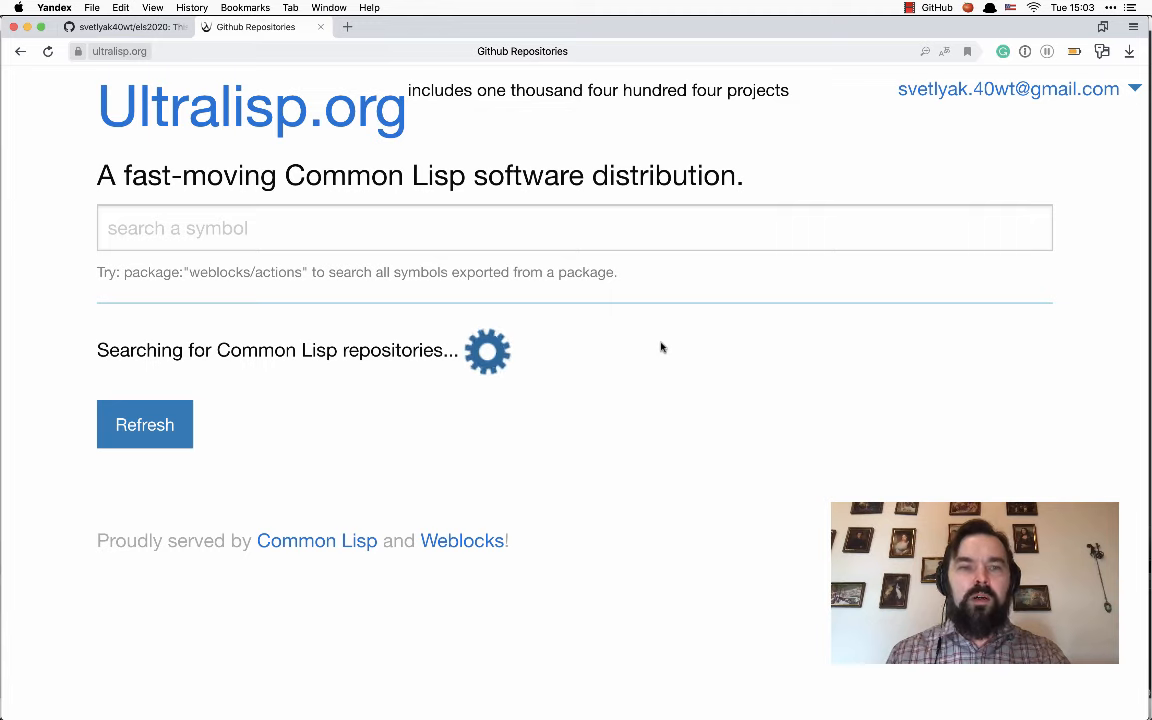
mouse_move(685, 342)
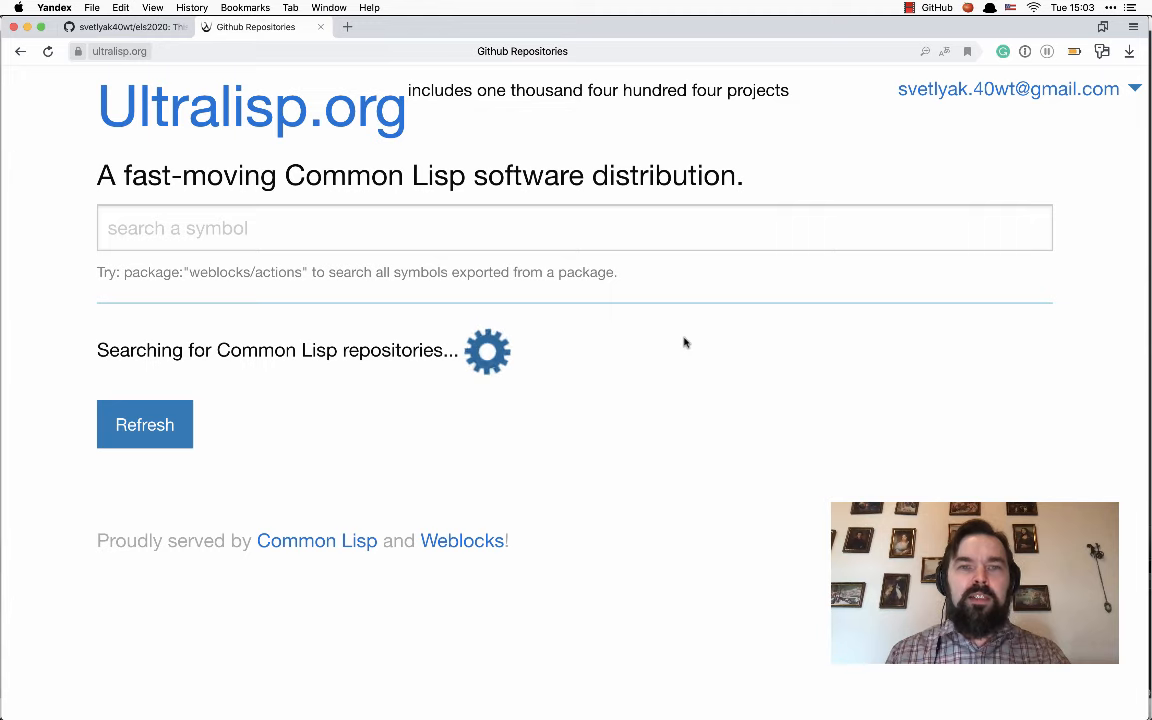
mouse_move(689, 342)
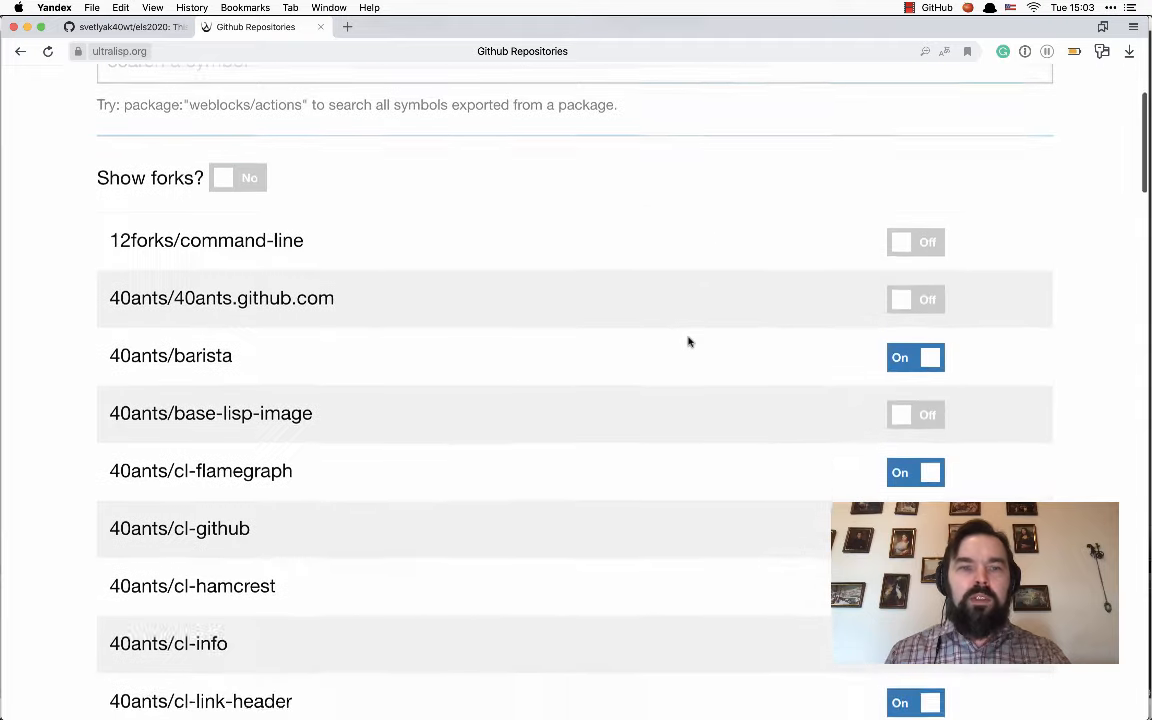
Search the repository list for '2020' and switch the els2020 toggle On.
scroll(down, 3)
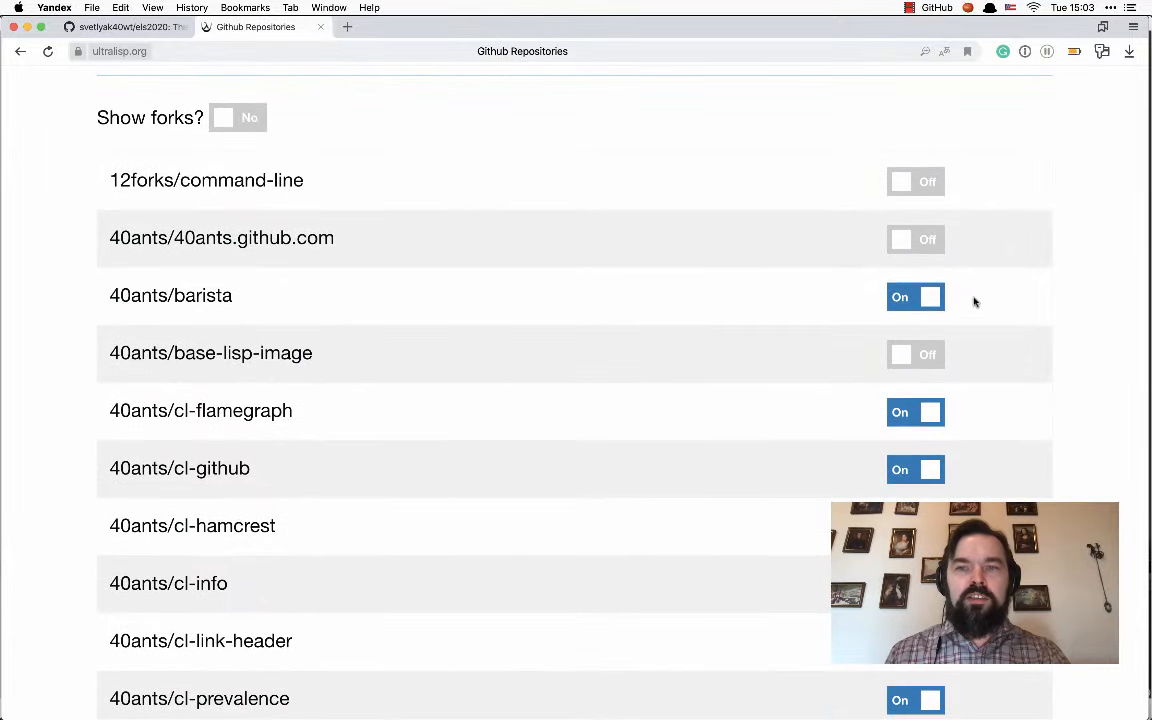
scroll(down, 3)
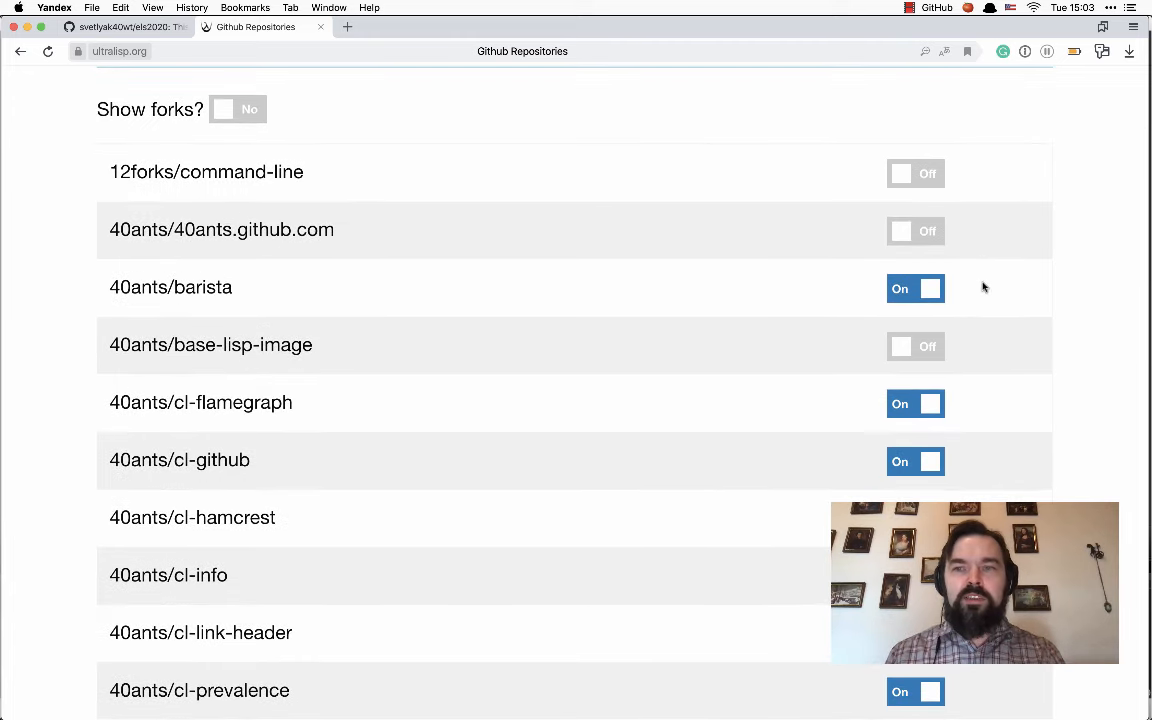
mouse_move(978, 314)
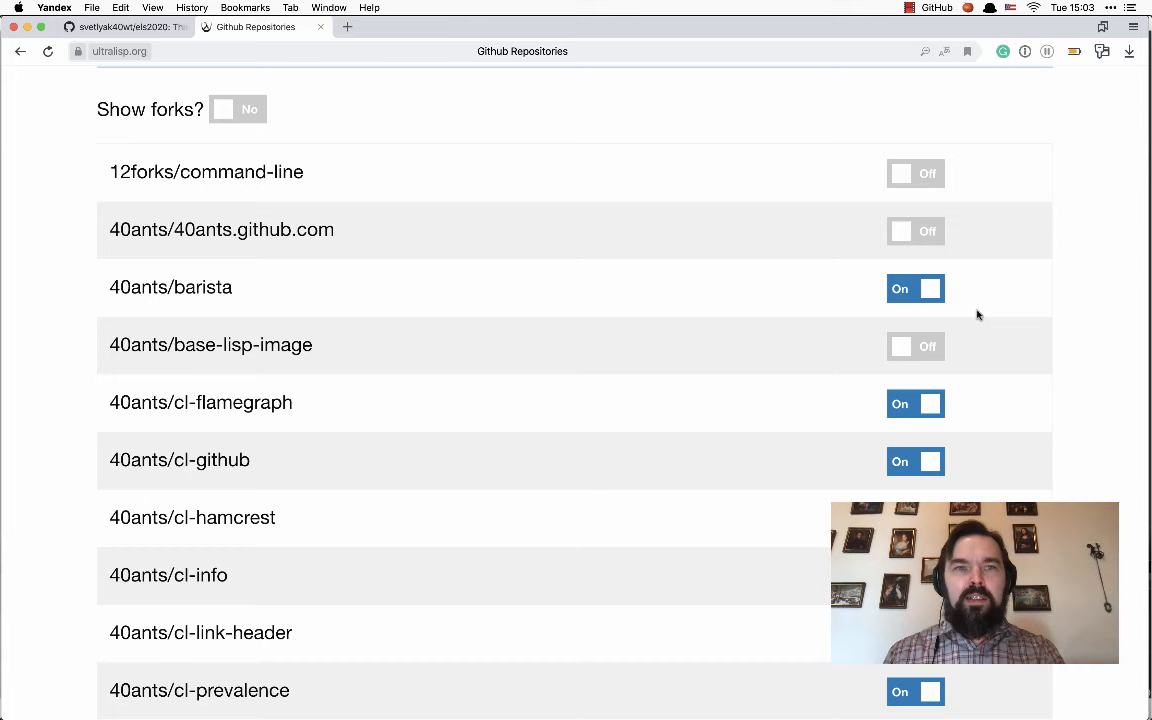
text(2020)
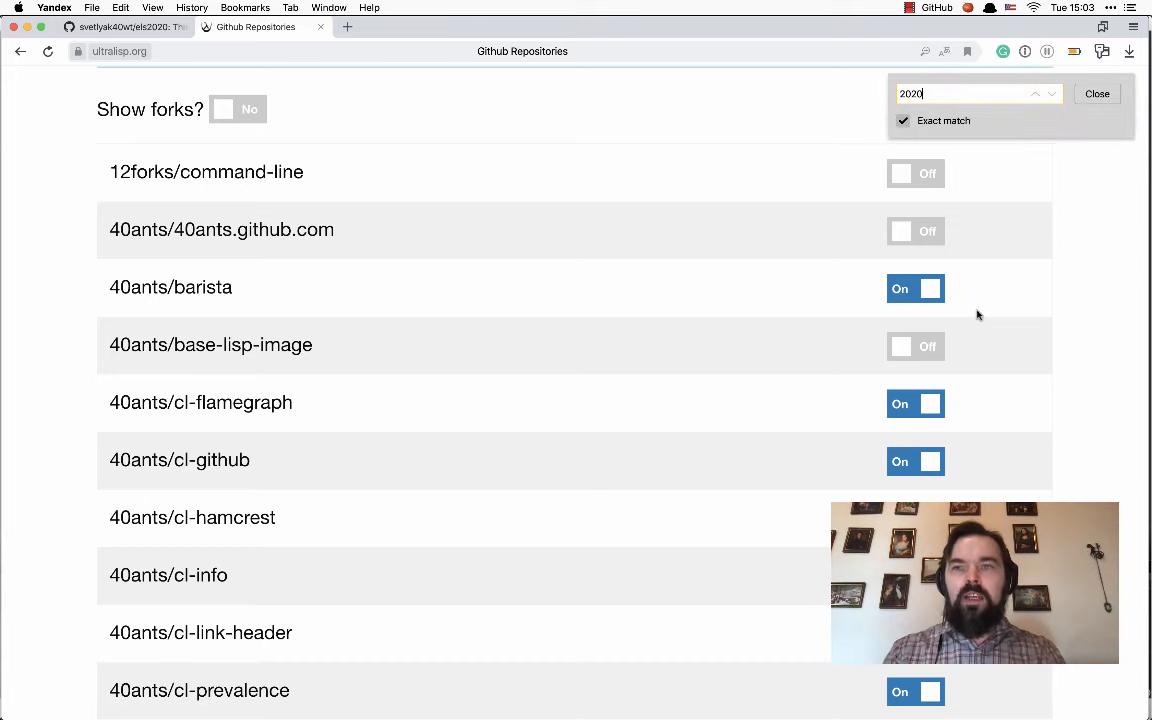
key(Enter)
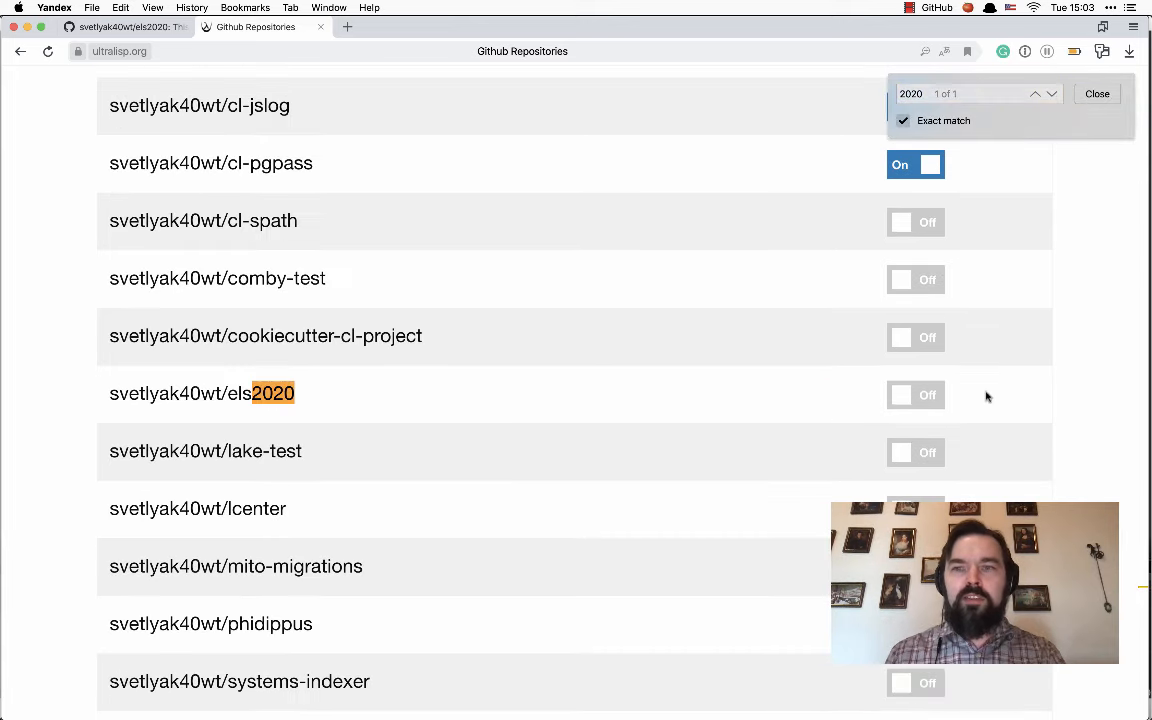
click(914, 395)
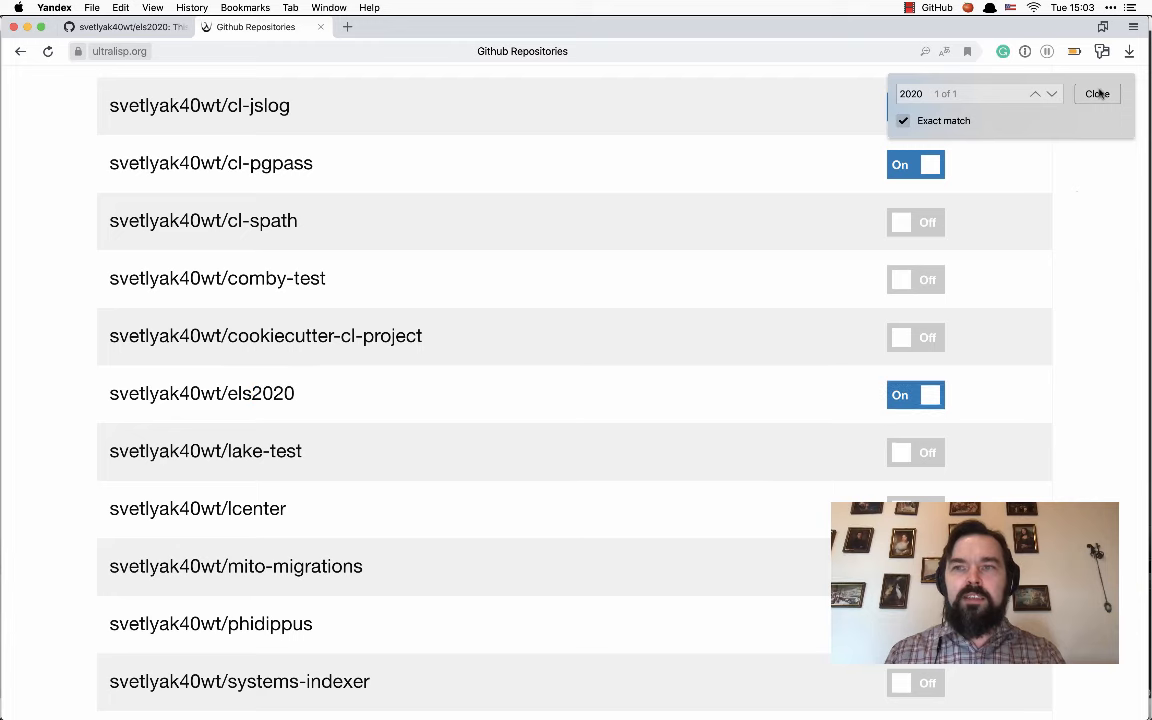
click(1098, 94)
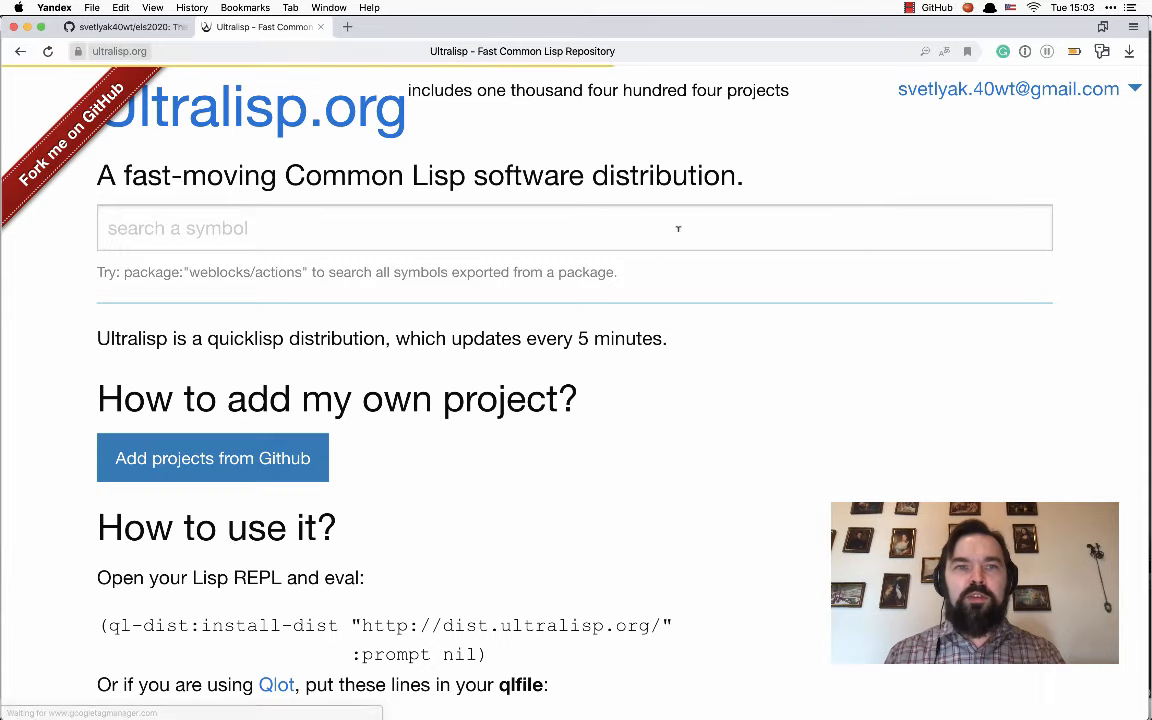
Check Latest builds for svetlyak40wt/els2020 and select the install-dist code snippet.
scroll(down, 3)
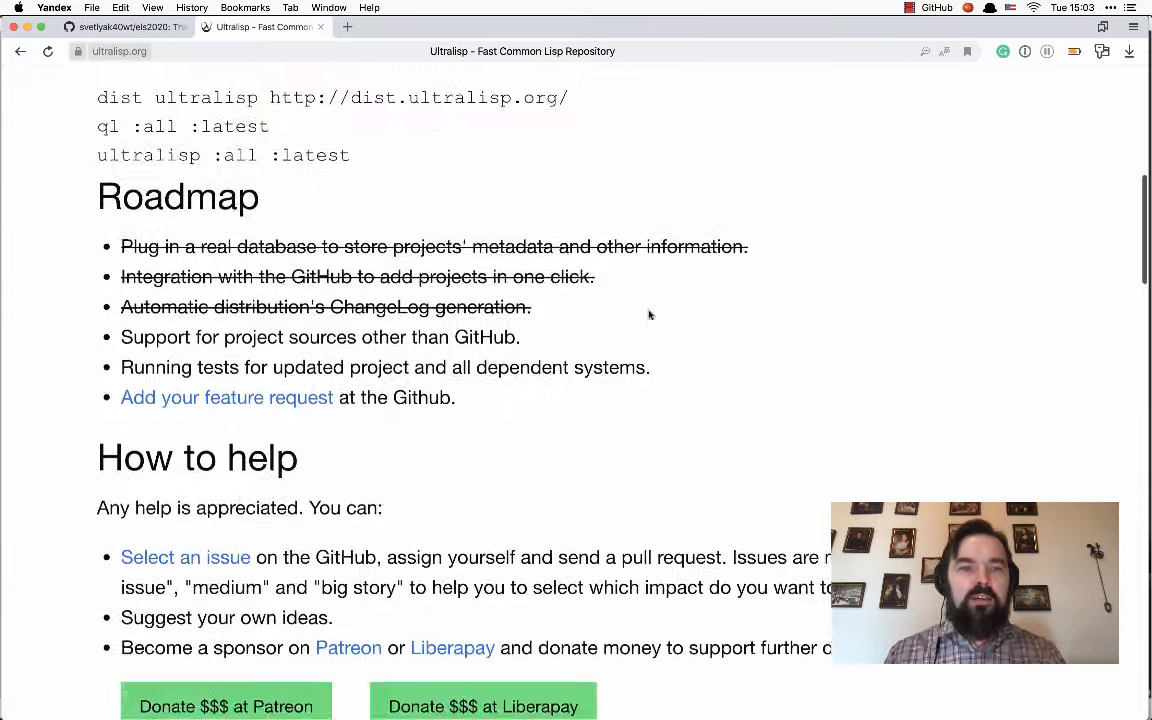
scroll(down, 3)
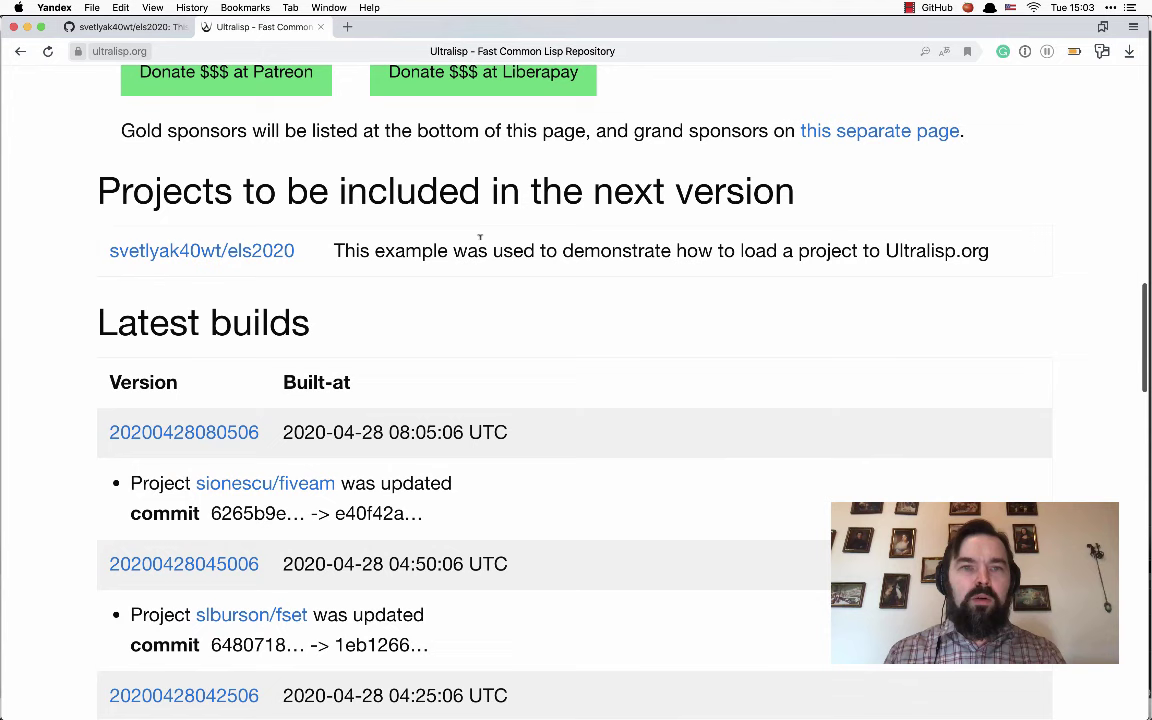
mouse_move(379, 277)
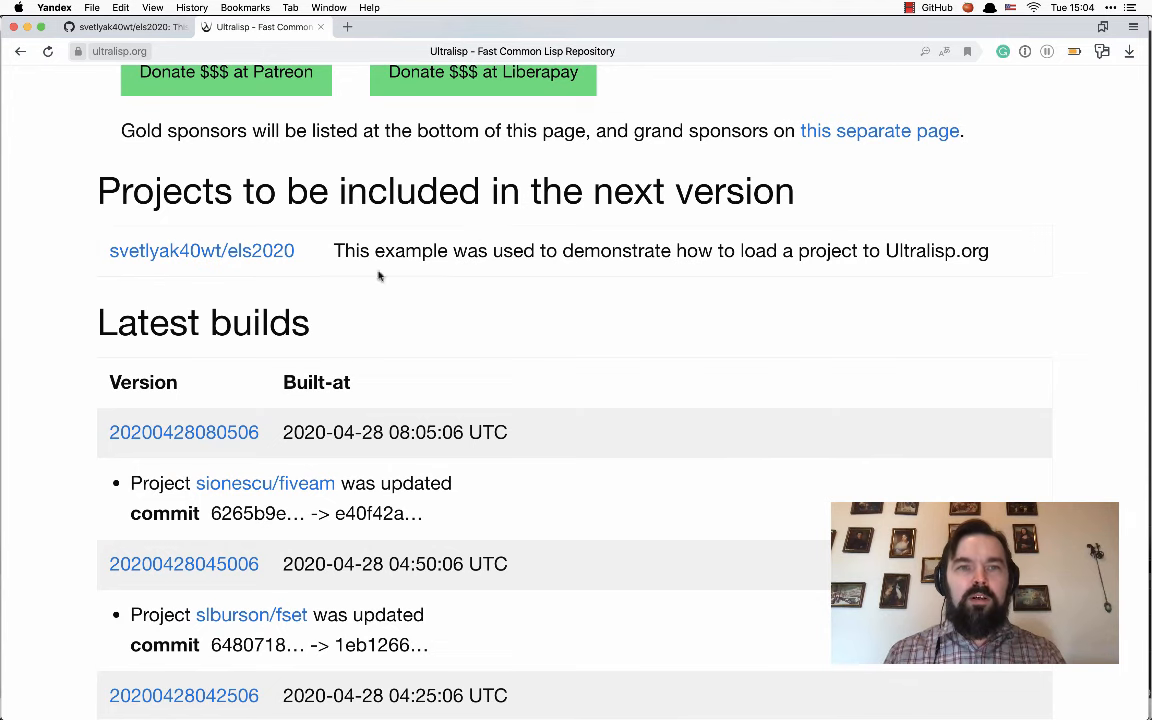
scroll(down, 3)
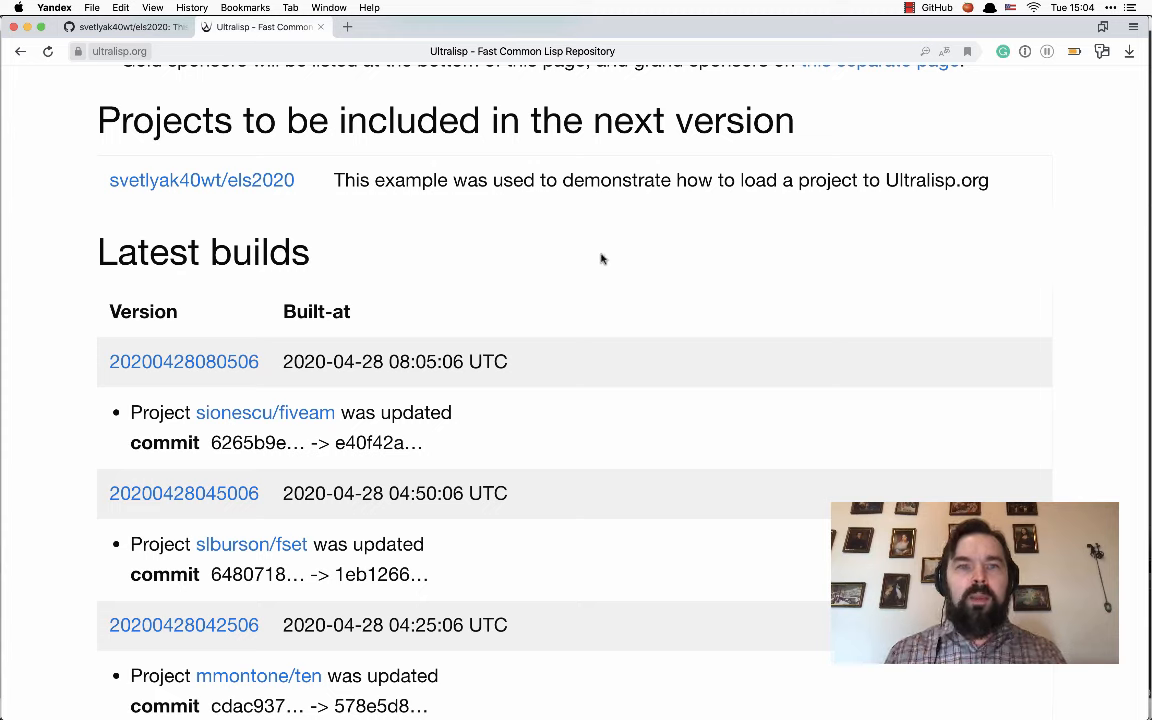
mouse_move(502, 263)
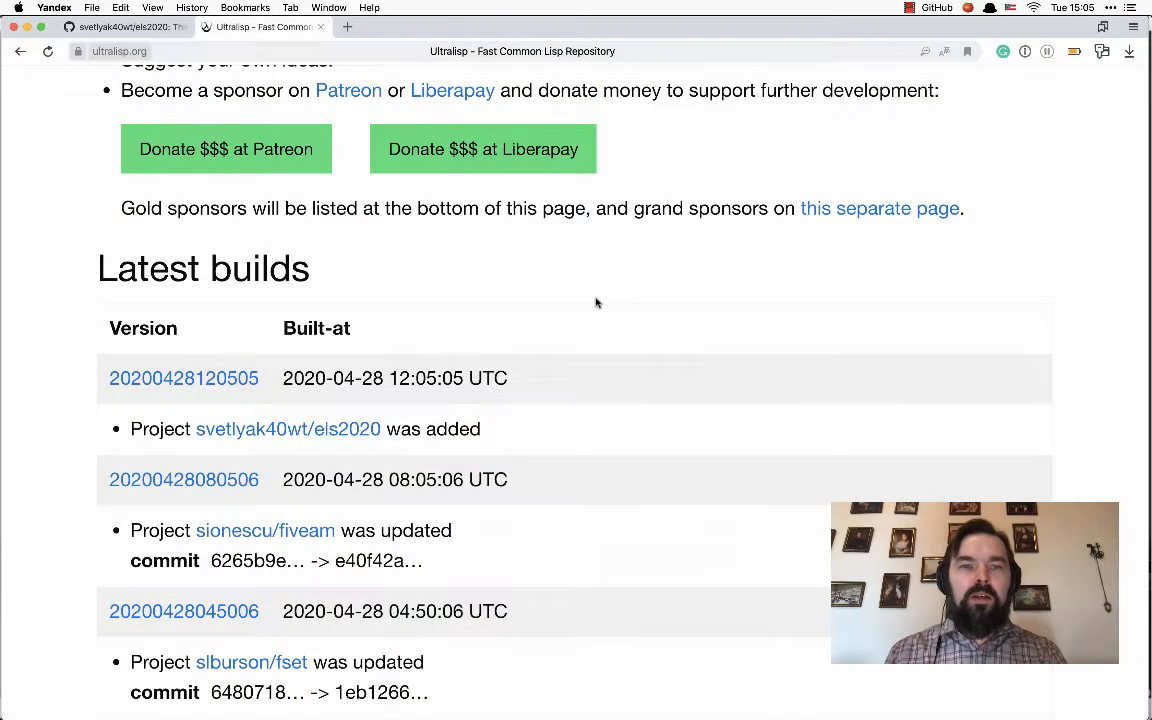
mouse_move(614, 304)
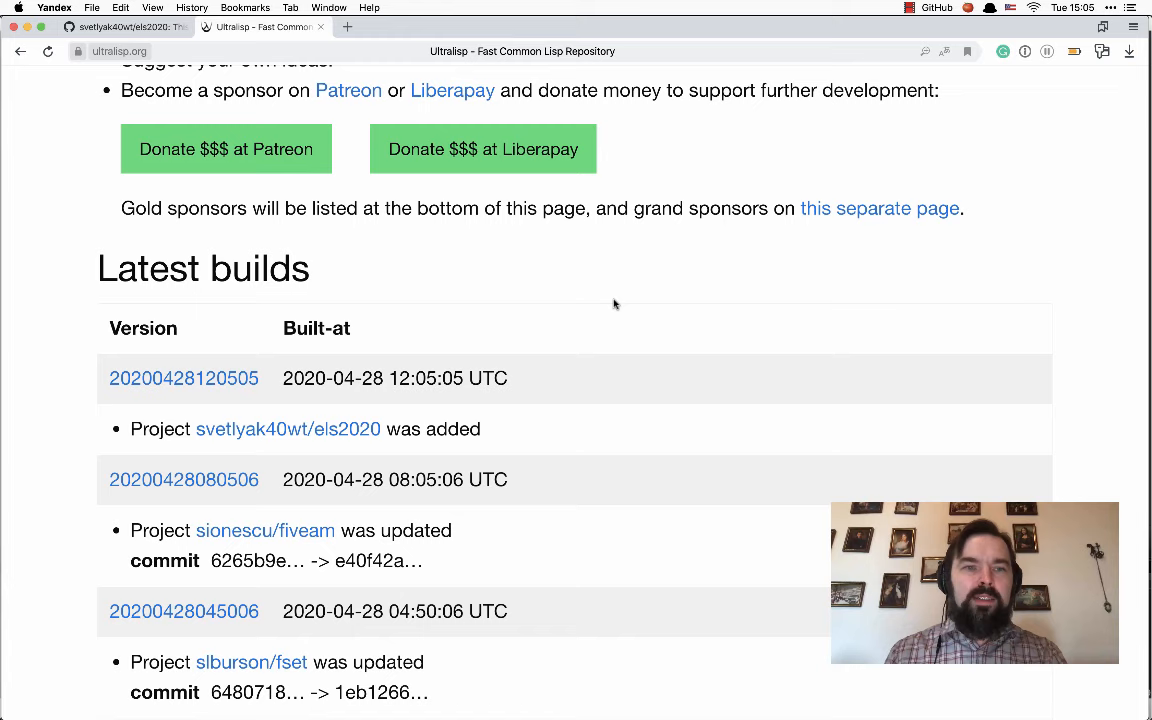
mouse_move(305, 362)
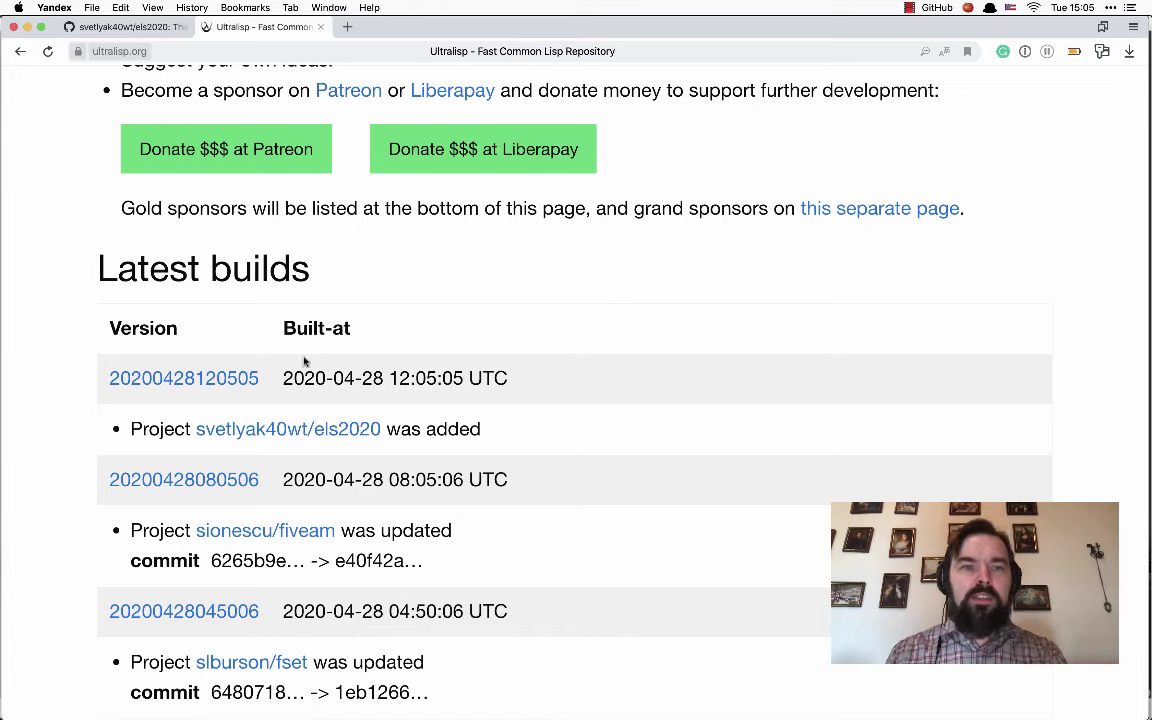
double_click(183, 378)
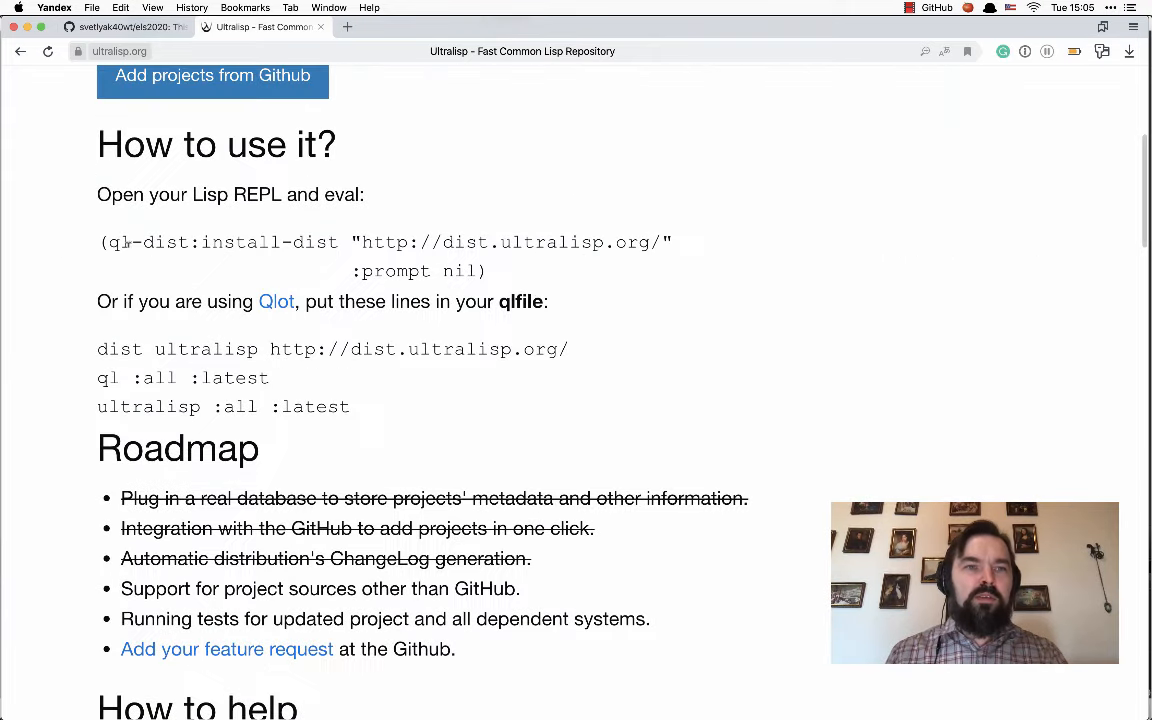
drag(105, 241, 500, 271)
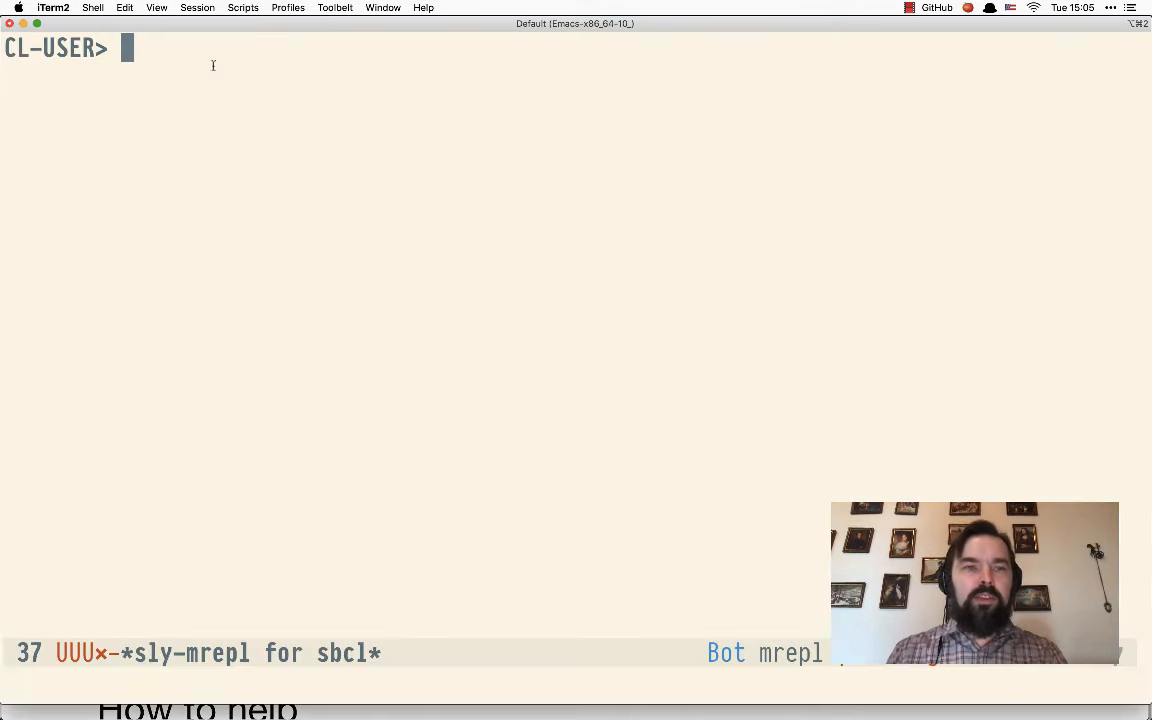
text((ql-dist:install-dist "http://dist.ultralisp.org/" :prompt nil))
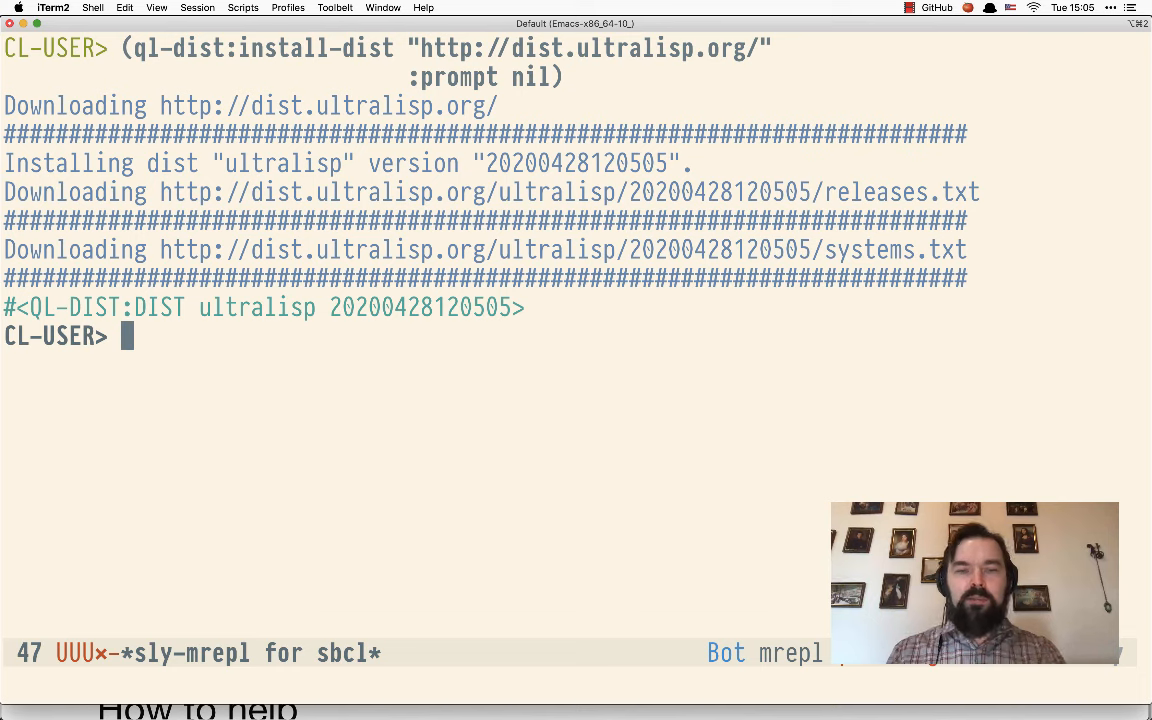
text((ql-dist:all-dists))
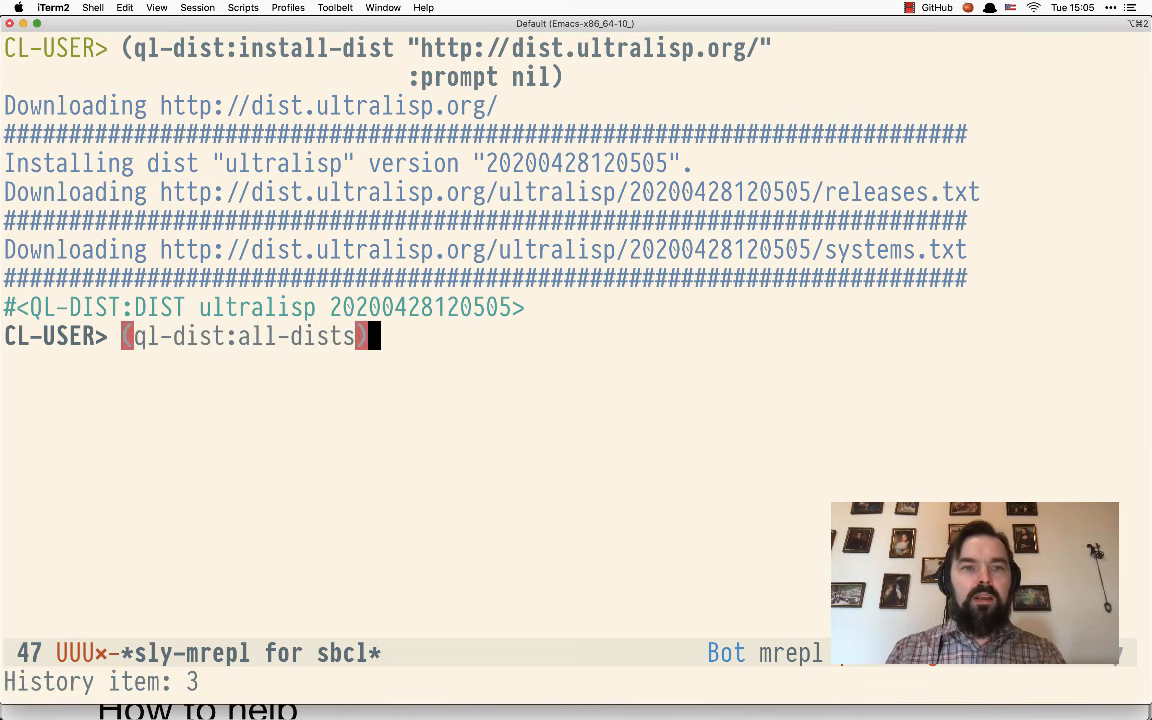
key(Return)
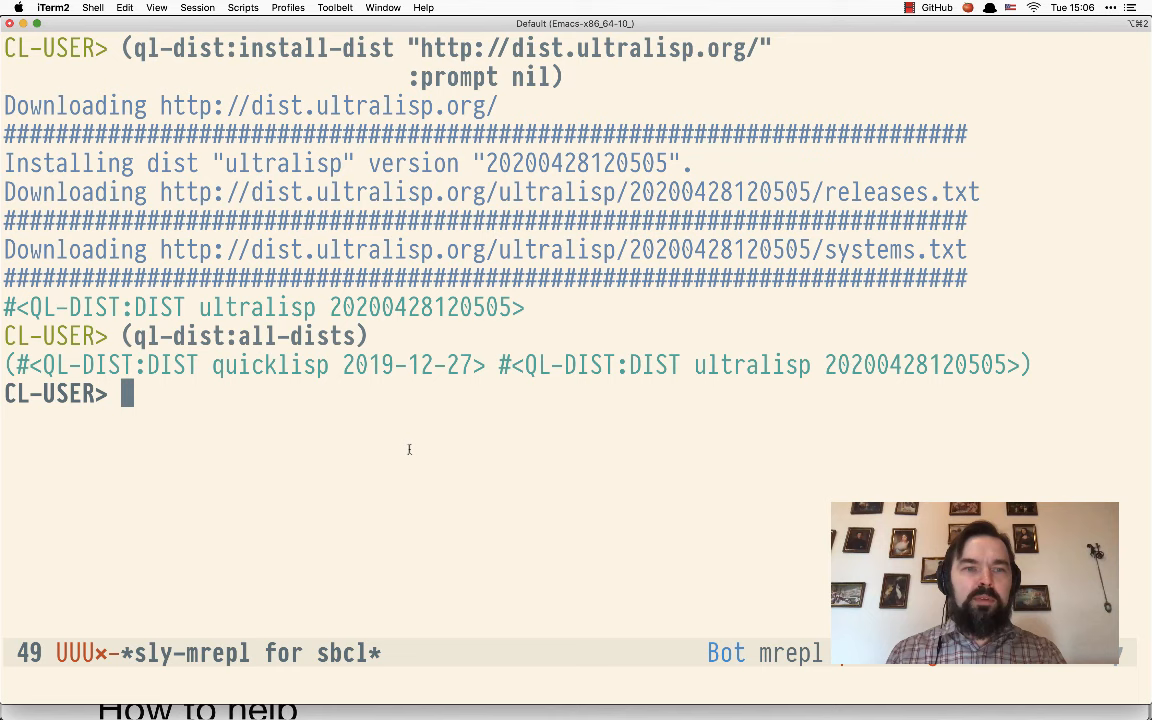
Enter (ql:quickload :els2020) to load the els2020 system.
text(()
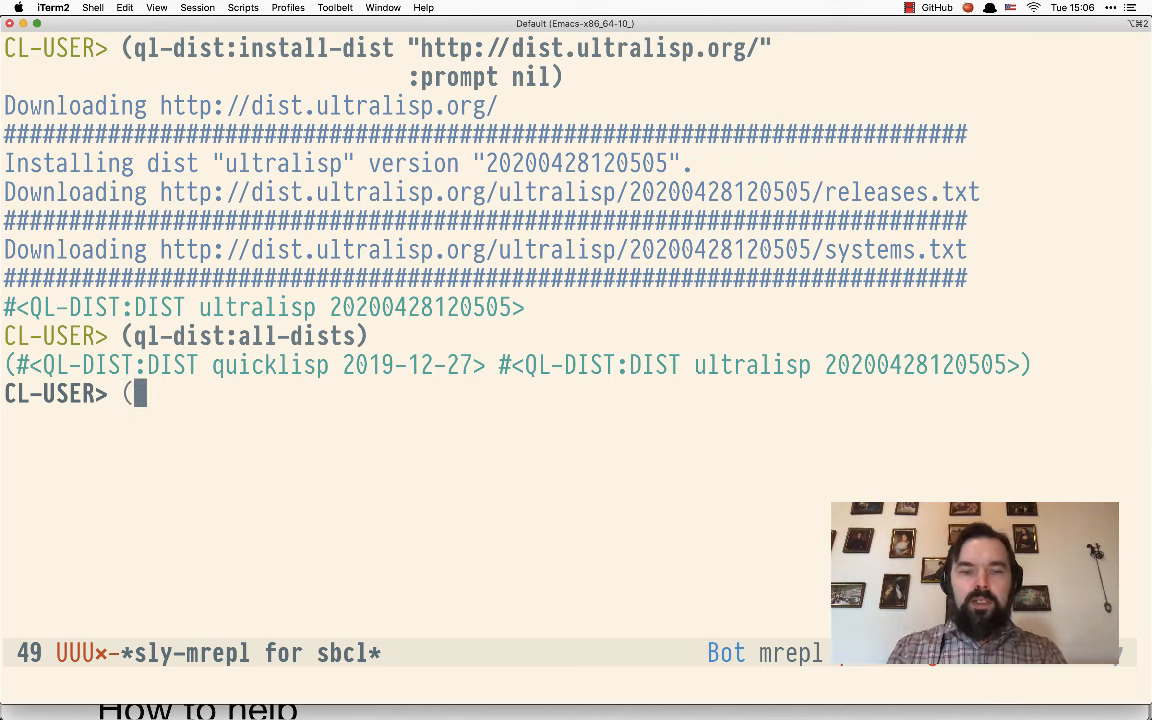
text(ql)
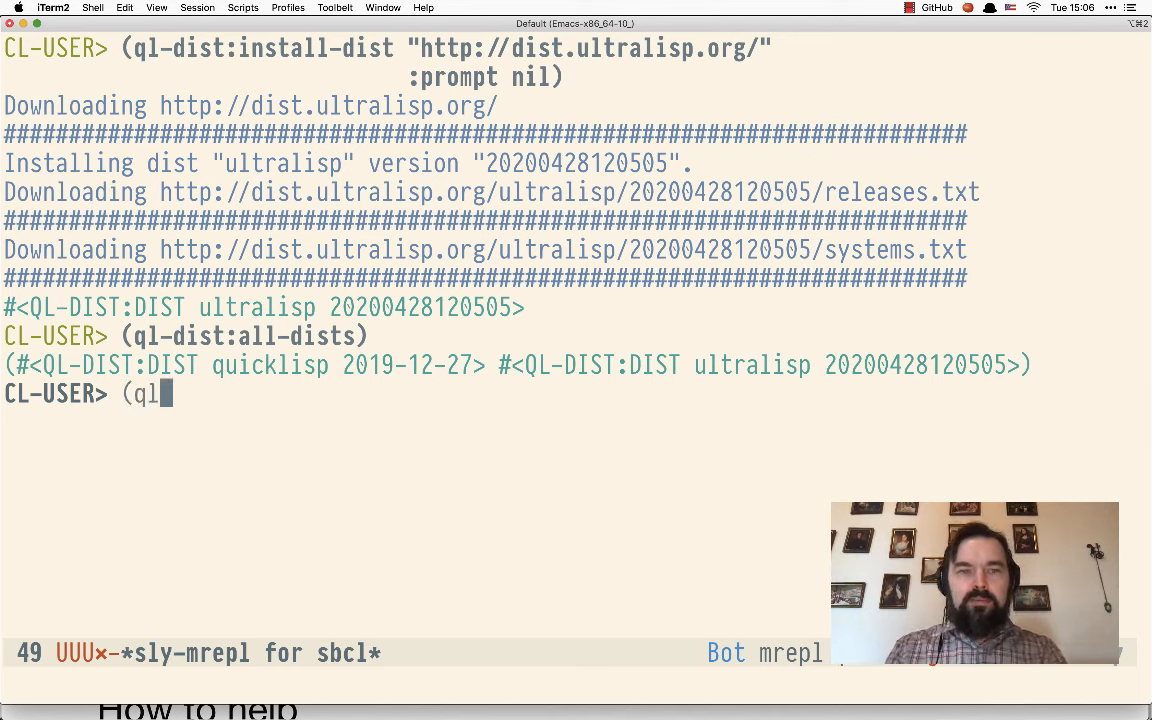
text(:)
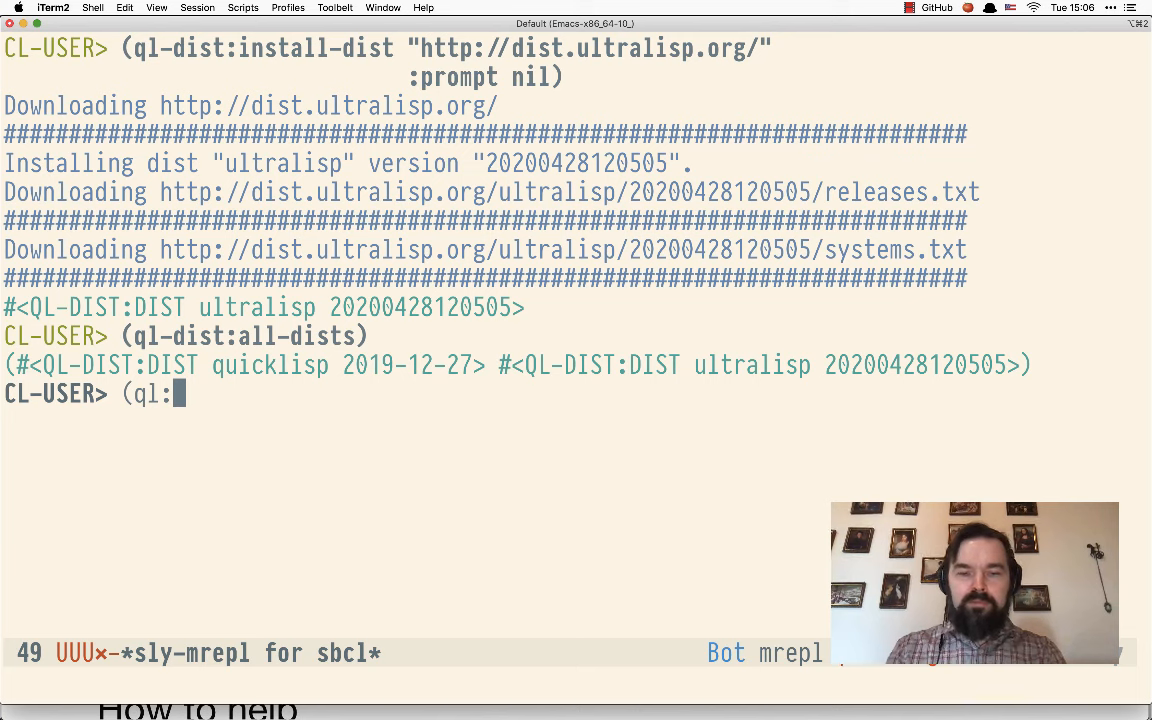
text(quickload :)
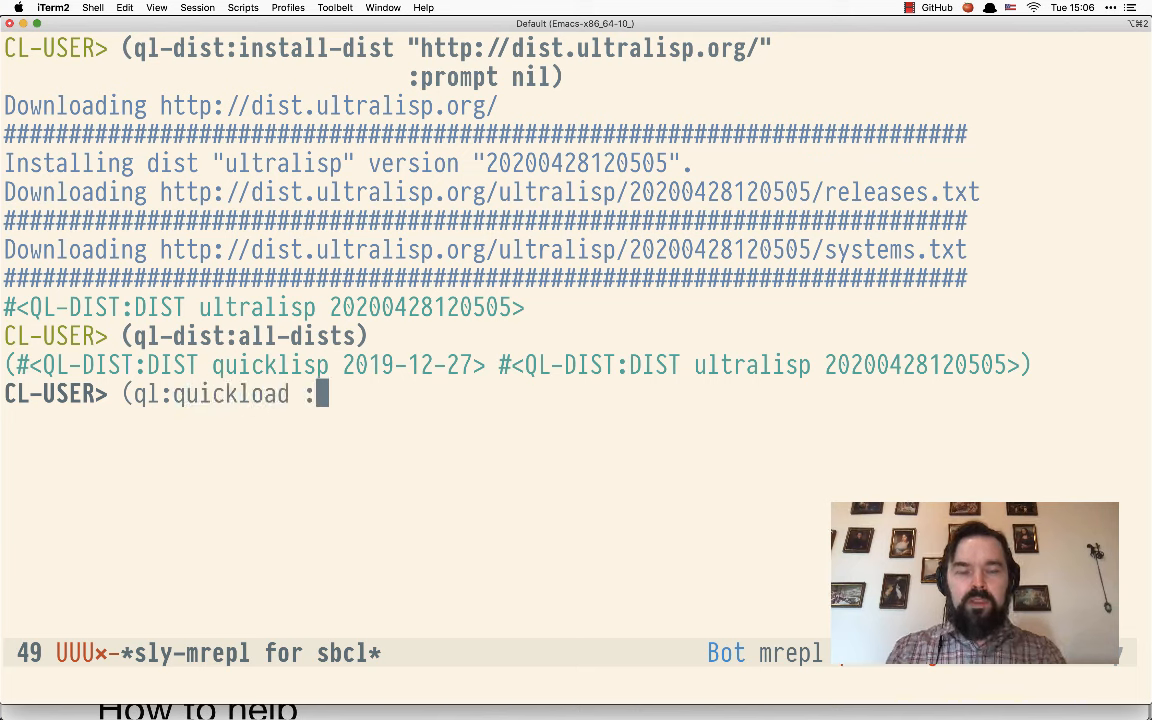
text(els2020)
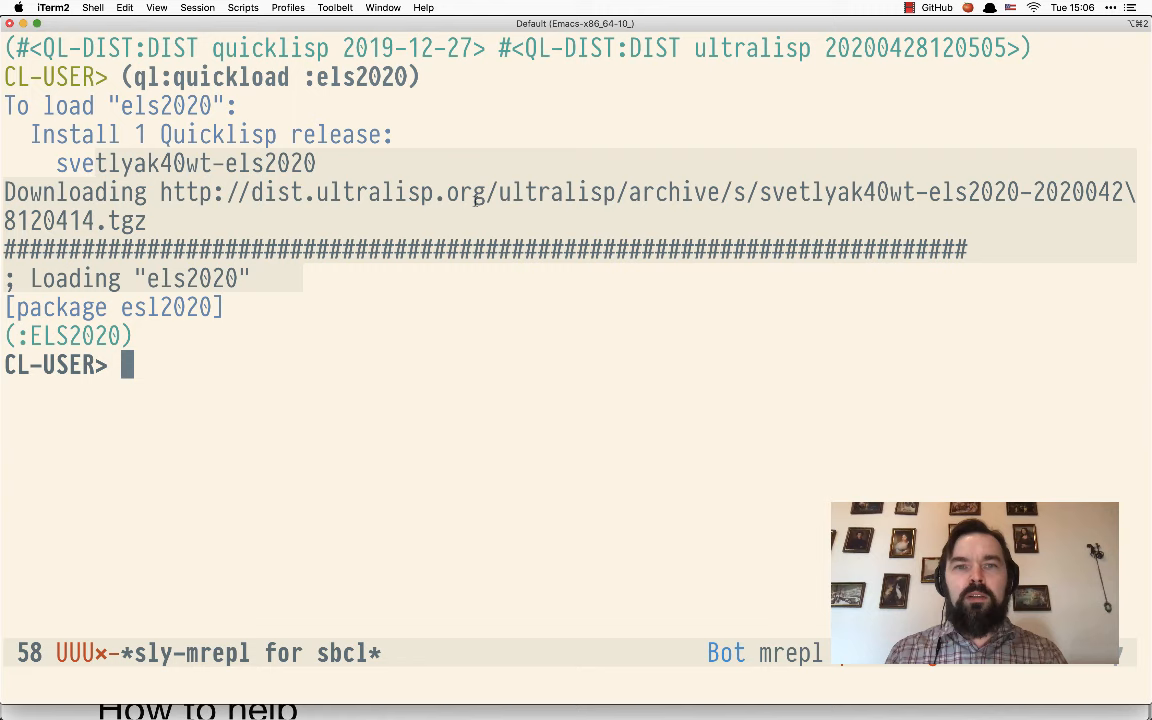
mouse_move(510, 331)
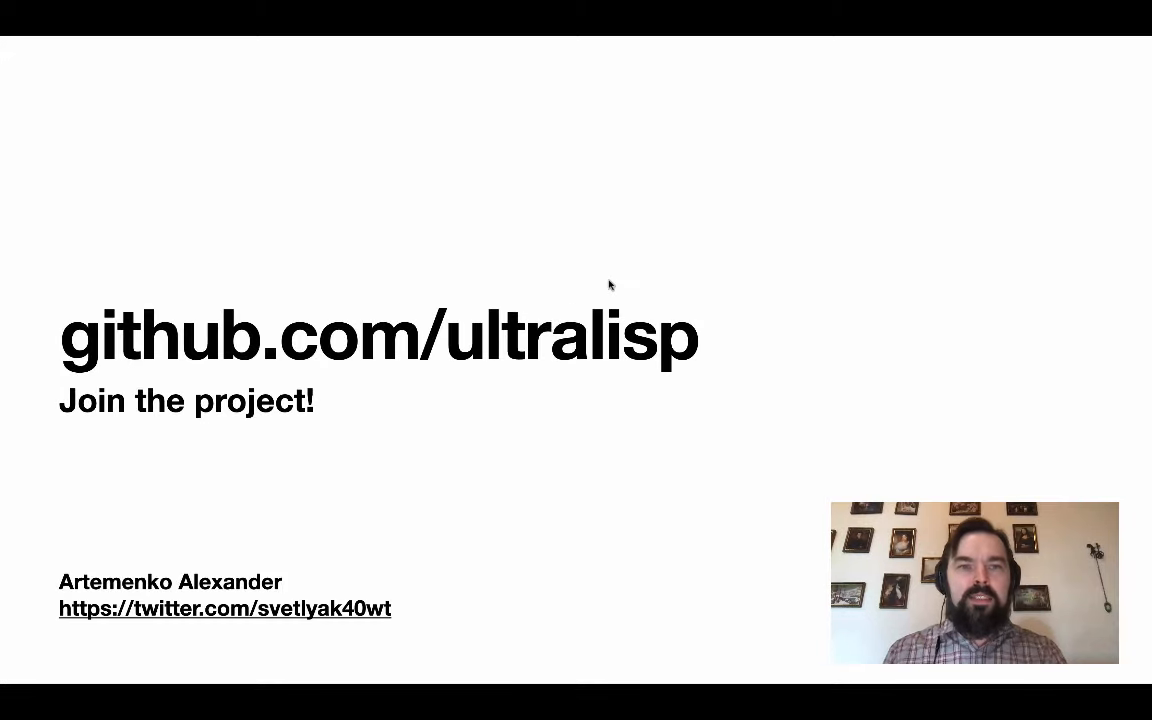
mouse_move(720, 265)
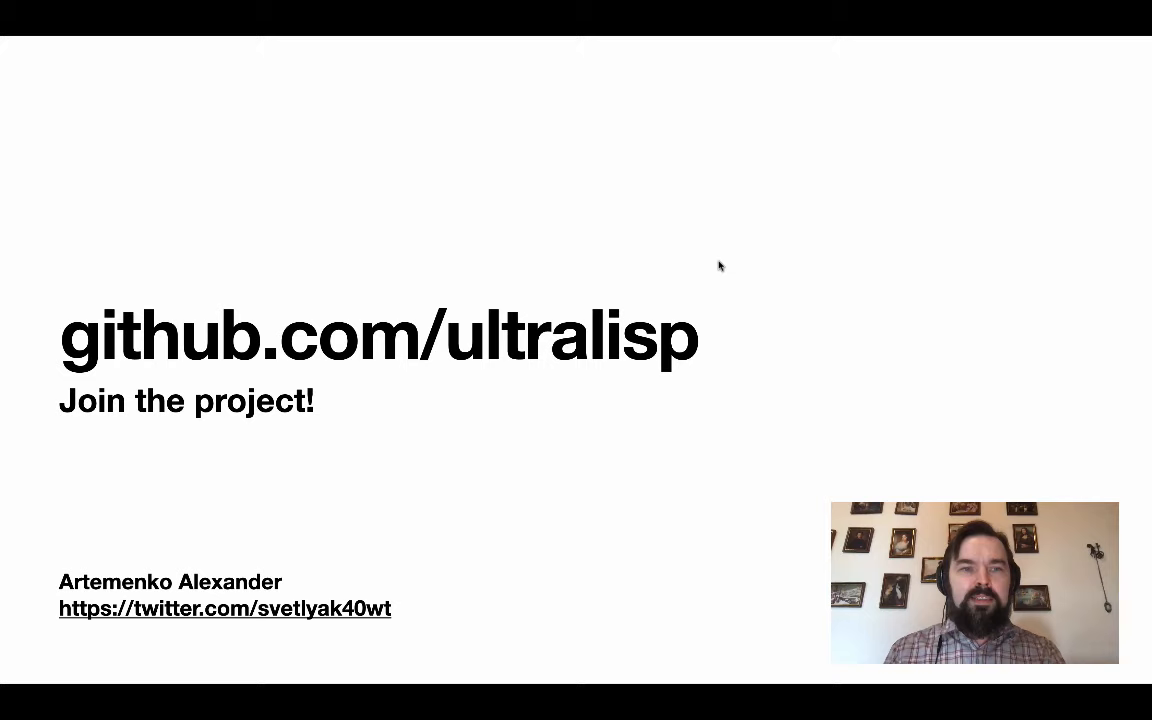
mouse_move(758, 281)
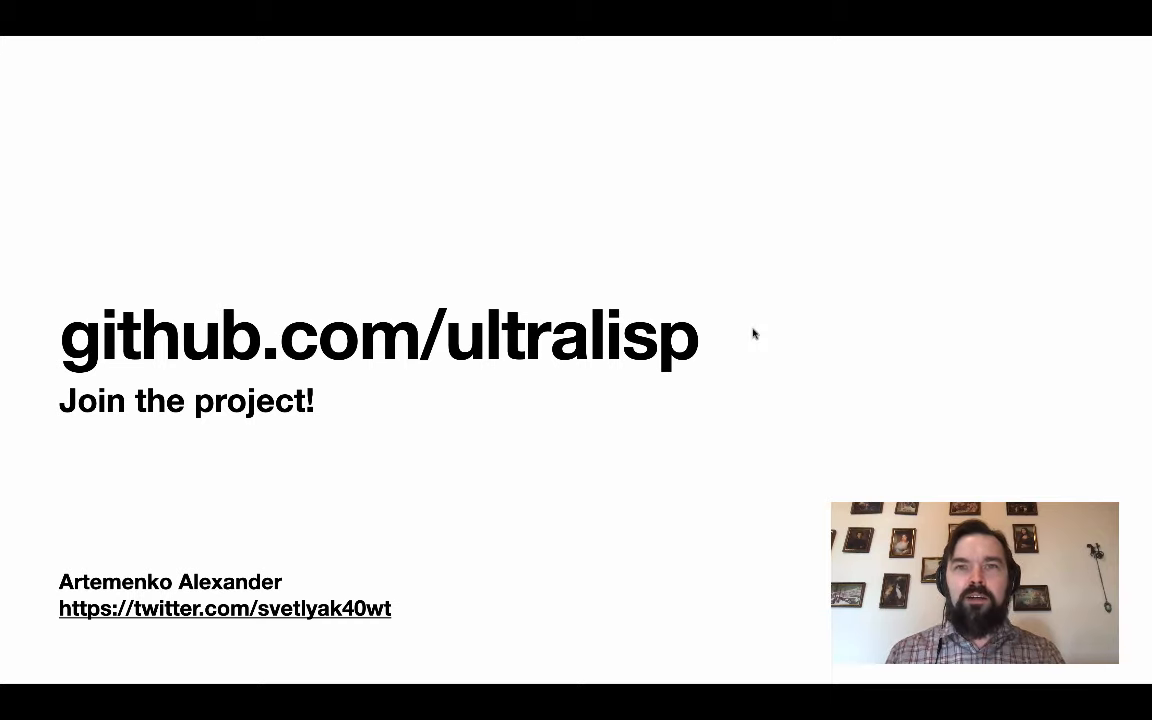
mouse_move(747, 362)
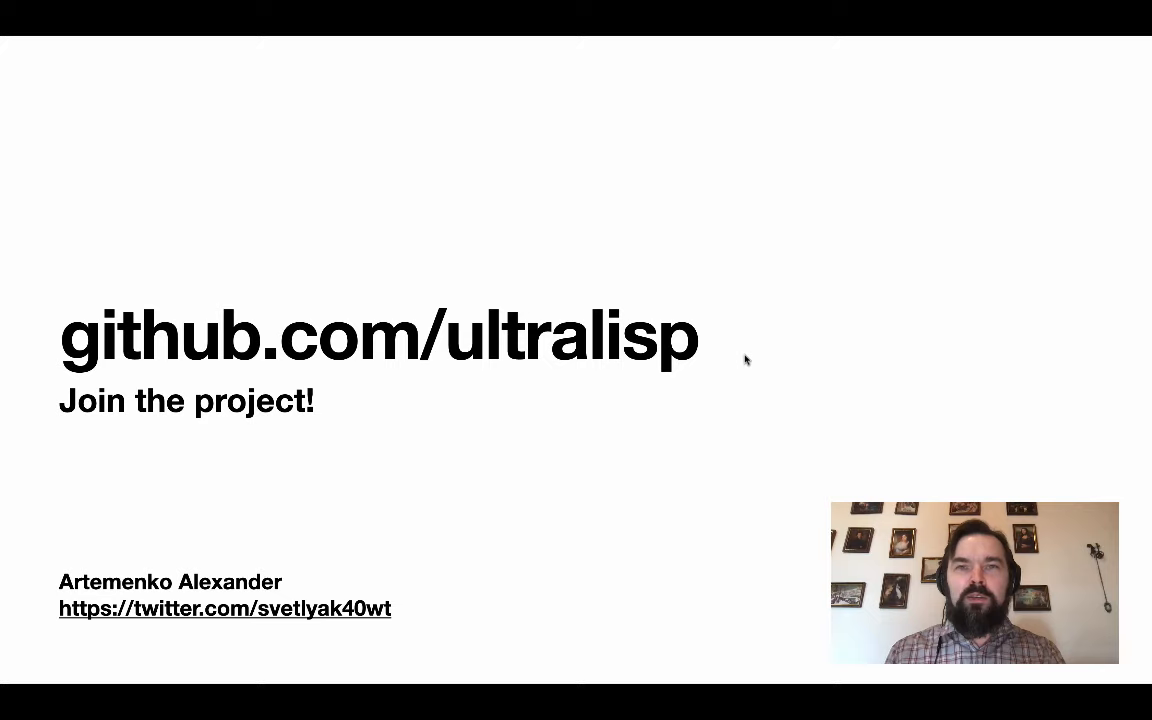